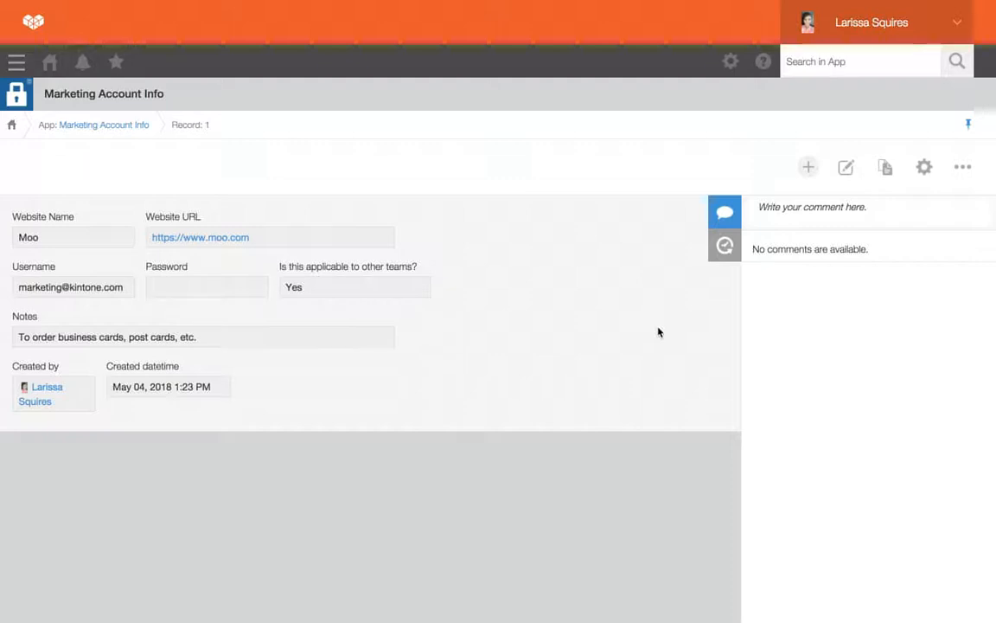
pyautogui.moveTo(585, 354)
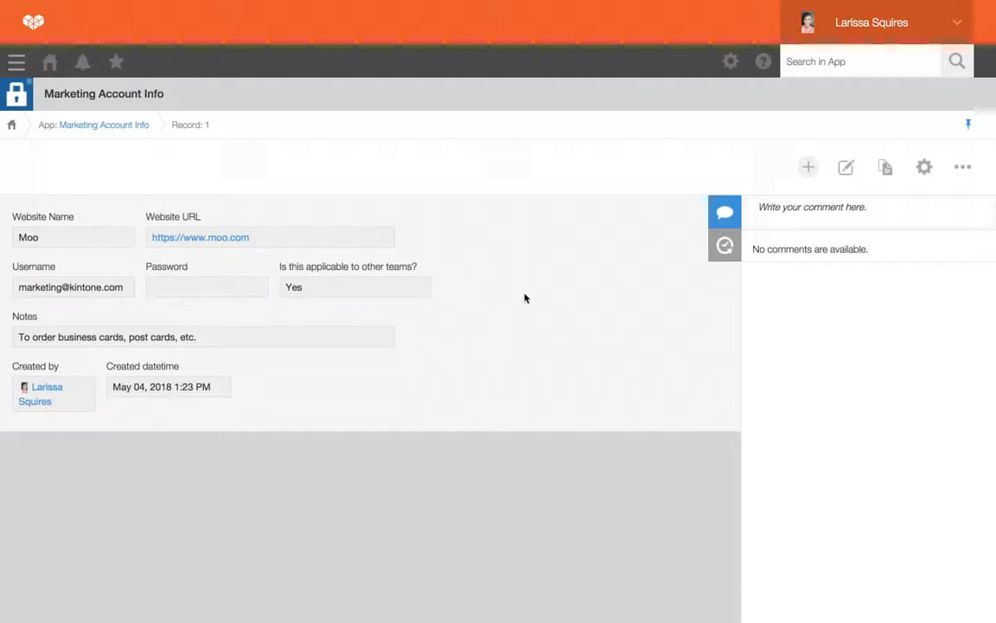
pyautogui.moveTo(662, 255)
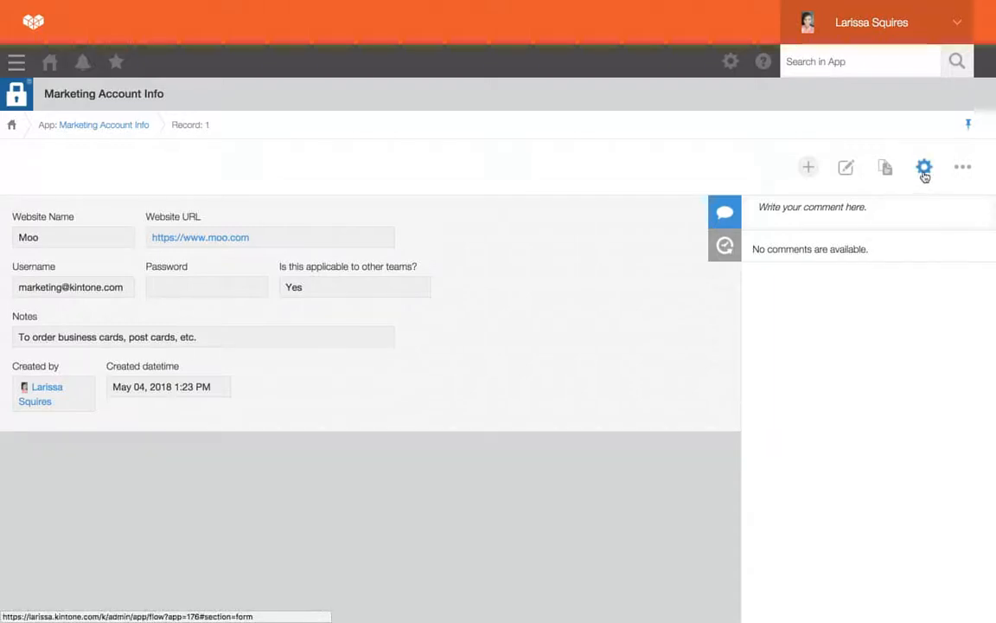
# Open the Marketing Account Info app's App Settings tab from the record's gear icon
pyautogui.click(924, 166)
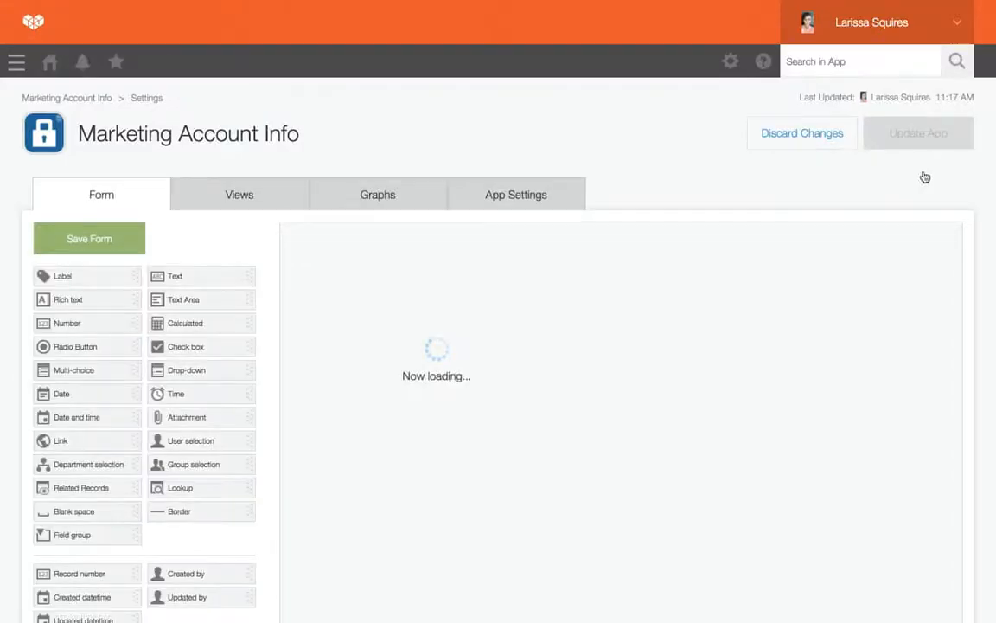
pyautogui.click(516, 194)
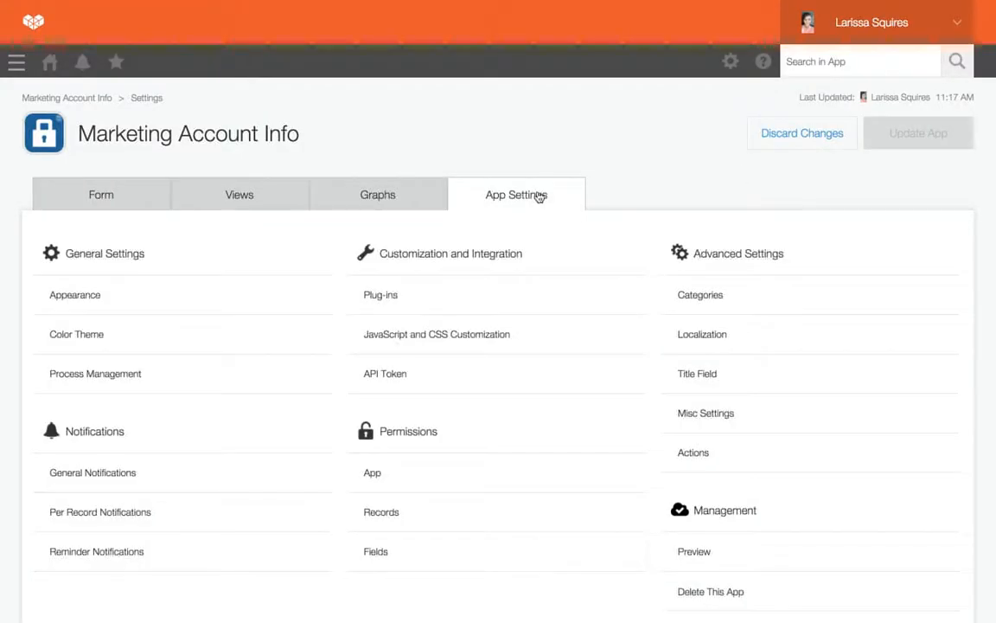
pyautogui.moveTo(485, 422)
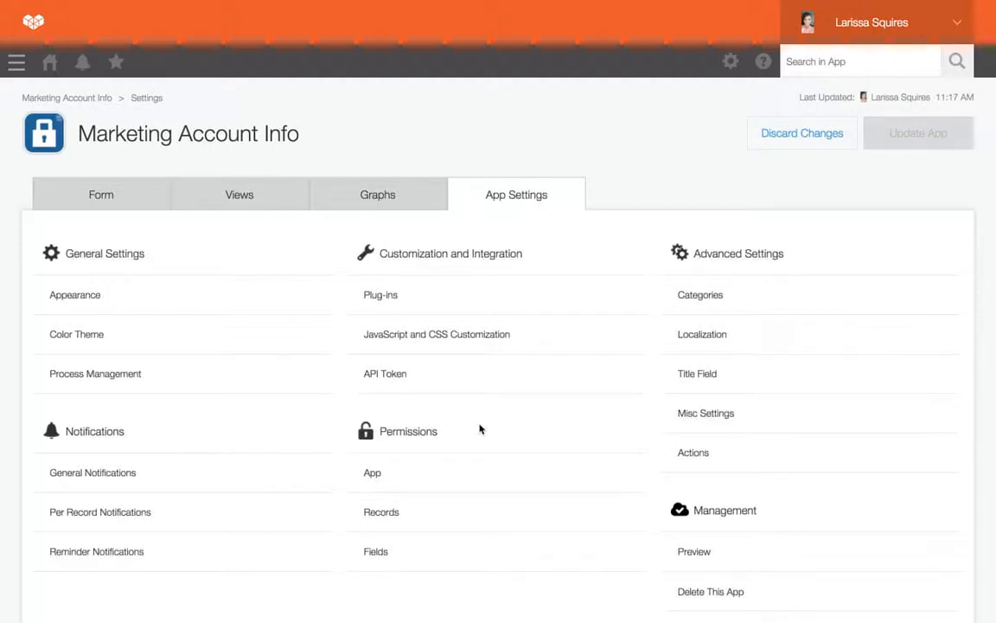
# Add Marketing to app permissions with view, add and edit rights but no delete
pyautogui.click(371, 473)
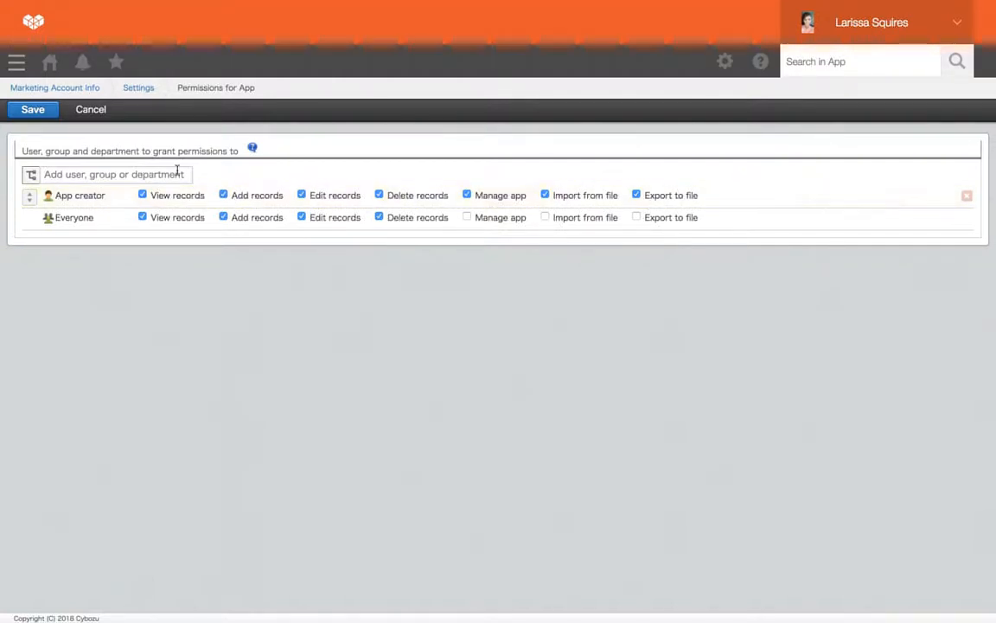
pyautogui.write('ma')
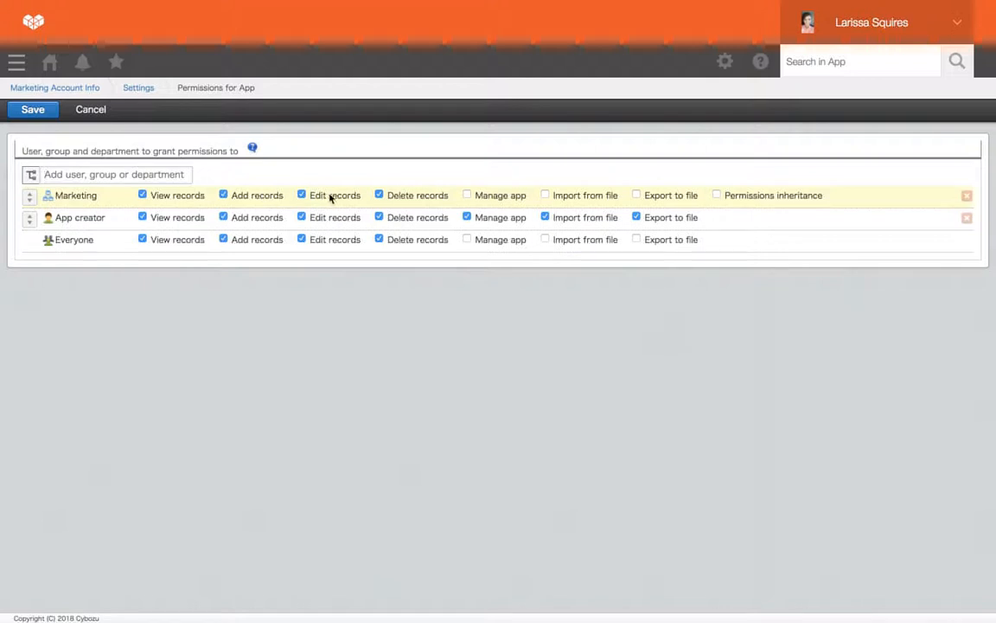
pyautogui.click(379, 195)
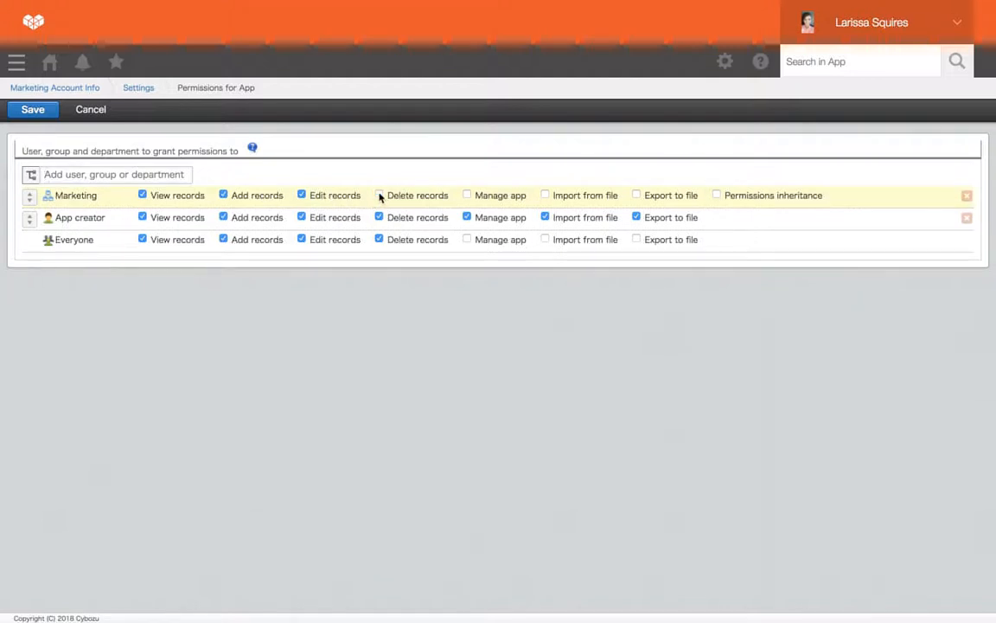
pyautogui.click(379, 195)
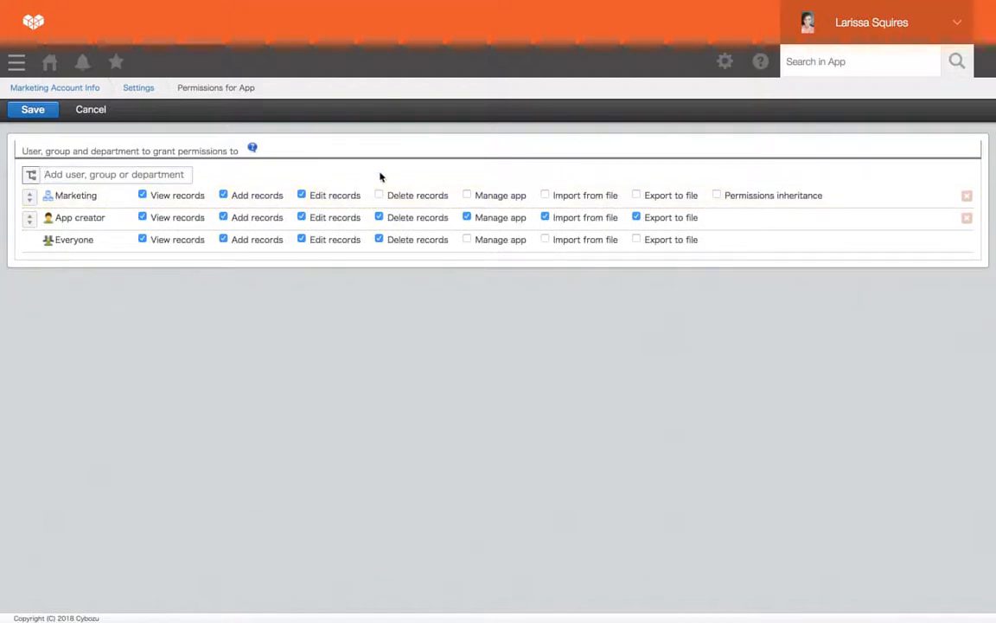
# Add the Sales department to app permissions with view-only rights
pyautogui.write('sales')
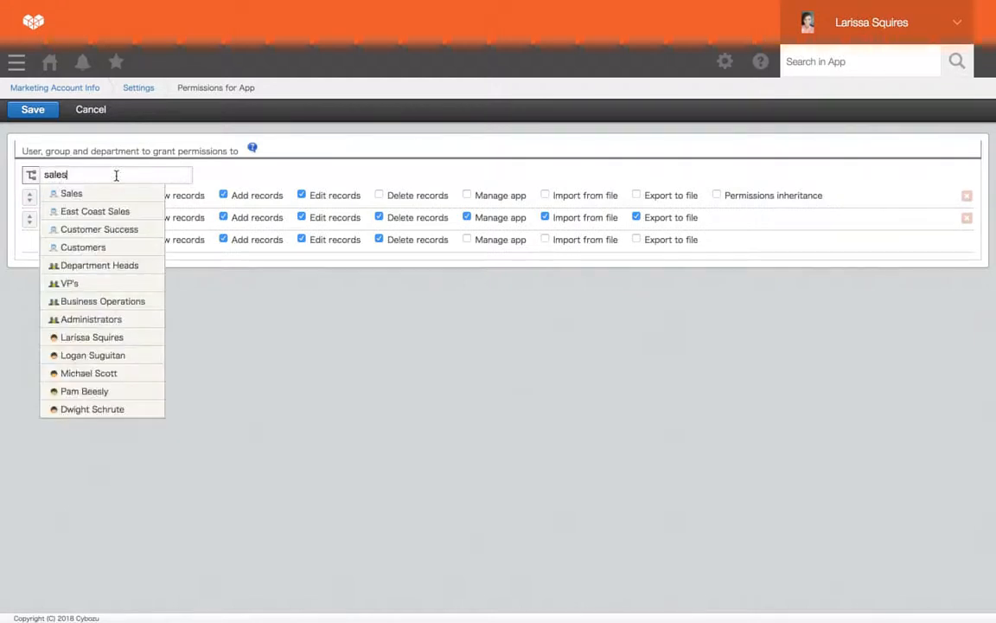
pyautogui.click(72, 193)
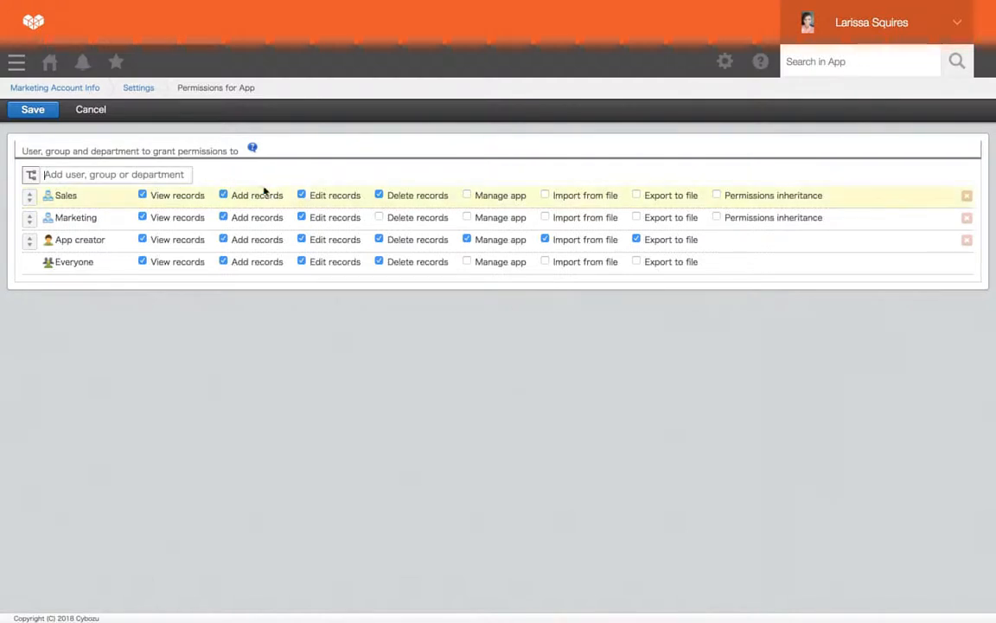
pyautogui.click(302, 194)
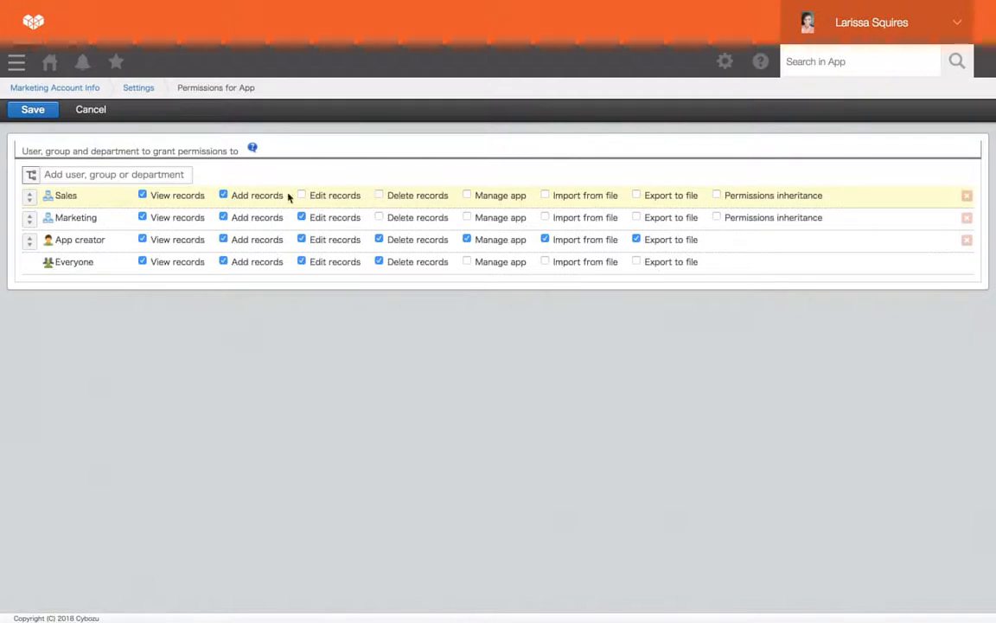
pyautogui.click(223, 195)
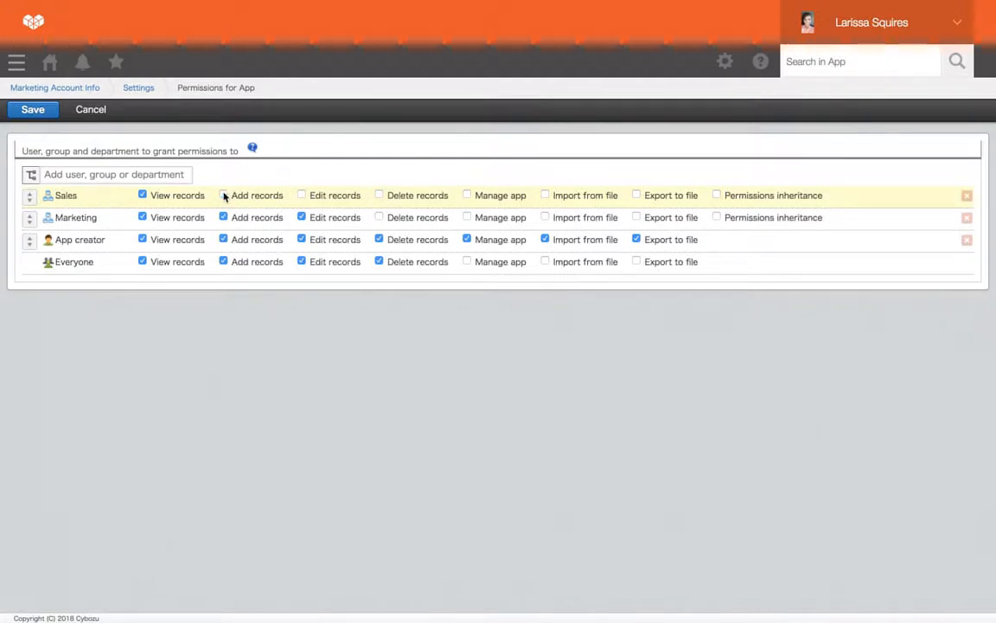
pyautogui.click(224, 195)
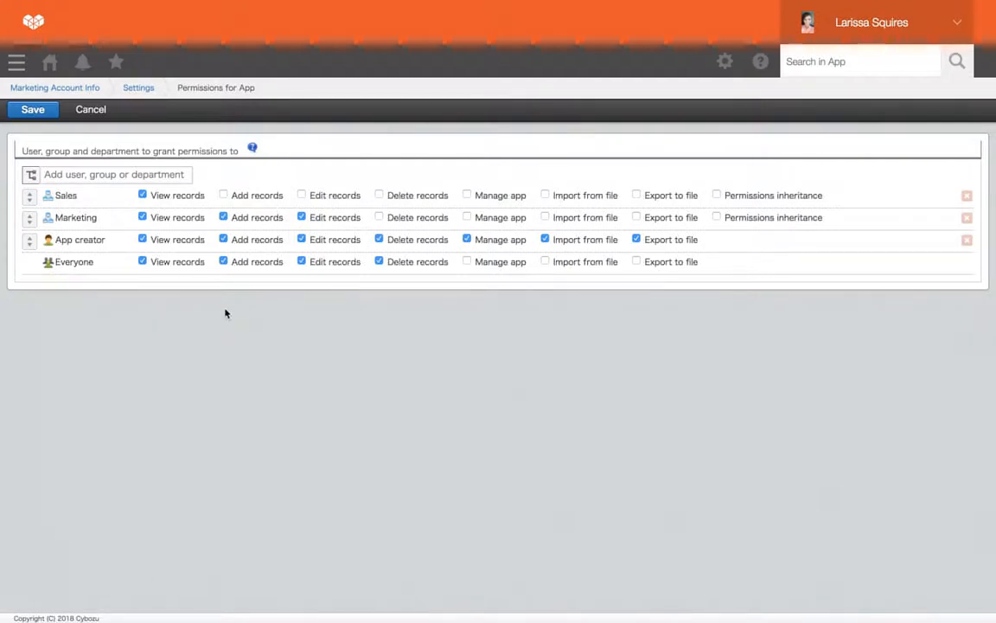
# Revoke all app permissions from Everyone, including viewing records
pyautogui.click(142, 262)
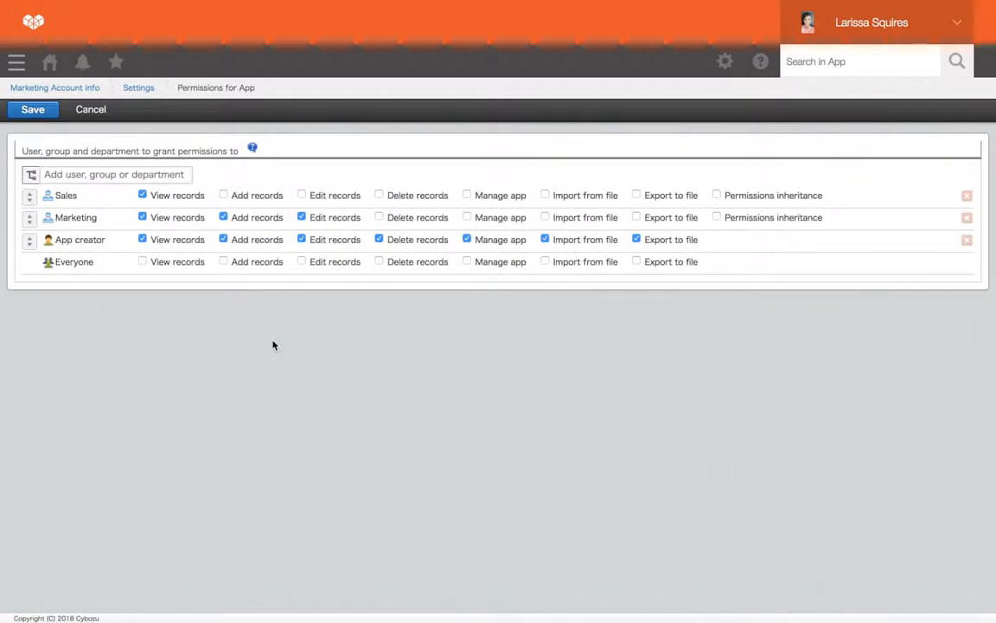
pyautogui.moveTo(126, 313)
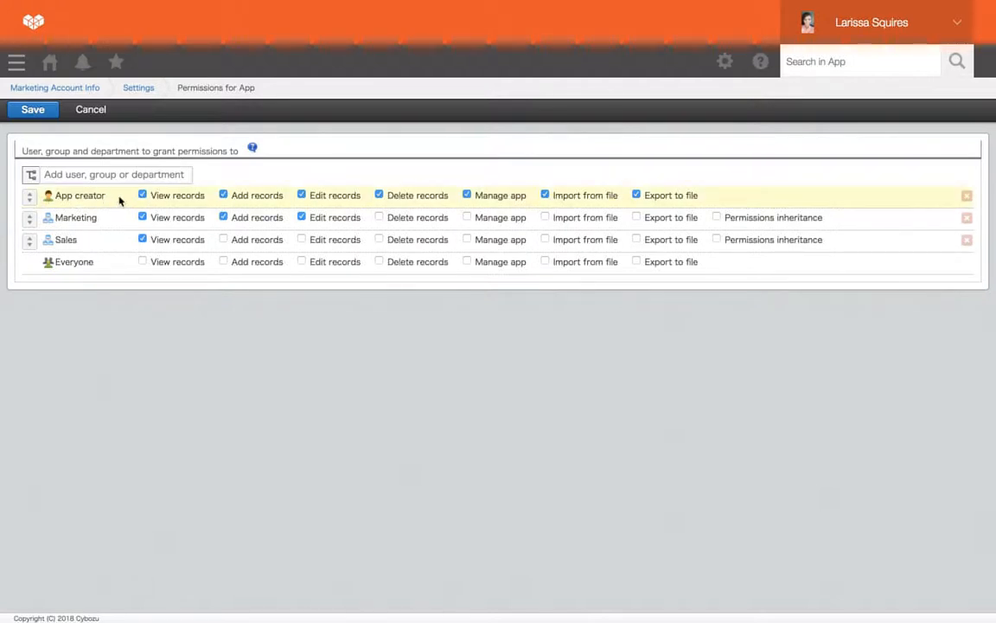
pyautogui.moveTo(101, 226)
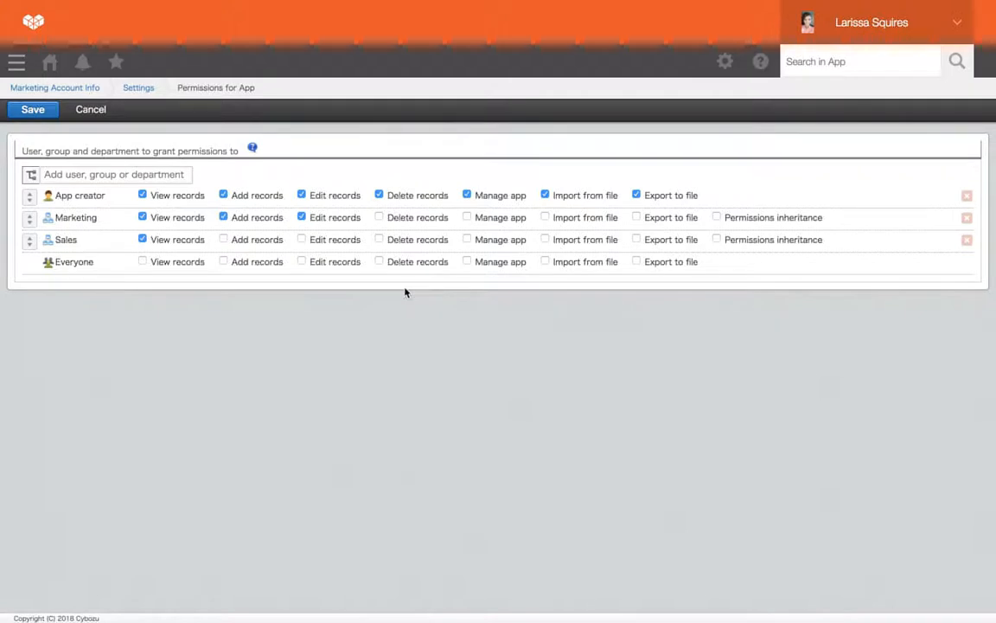
# Save the app permissions and go to the Records permissions page
pyautogui.click(33, 109)
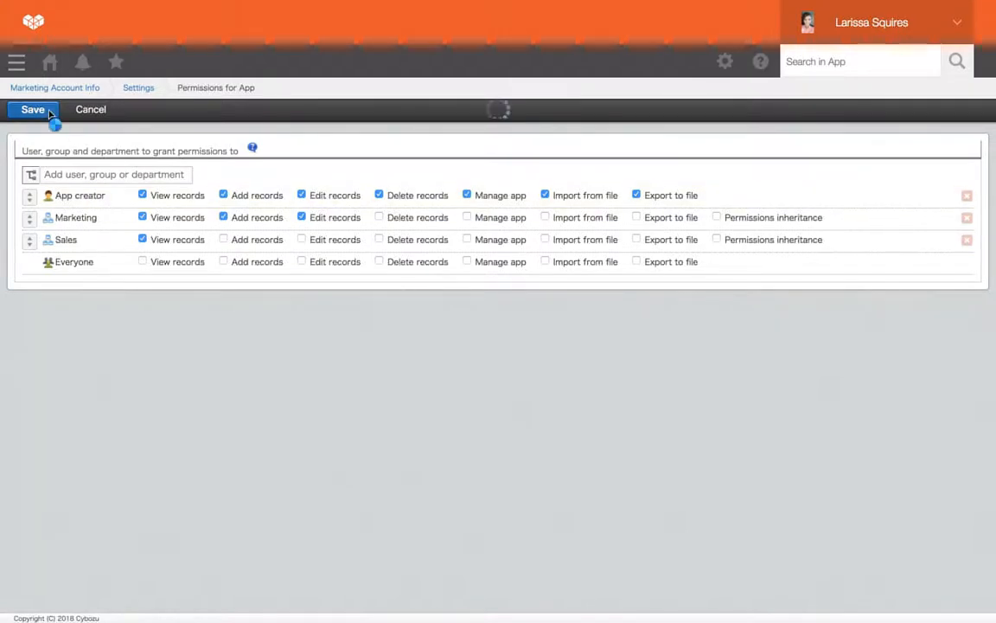
pyautogui.click(32, 109)
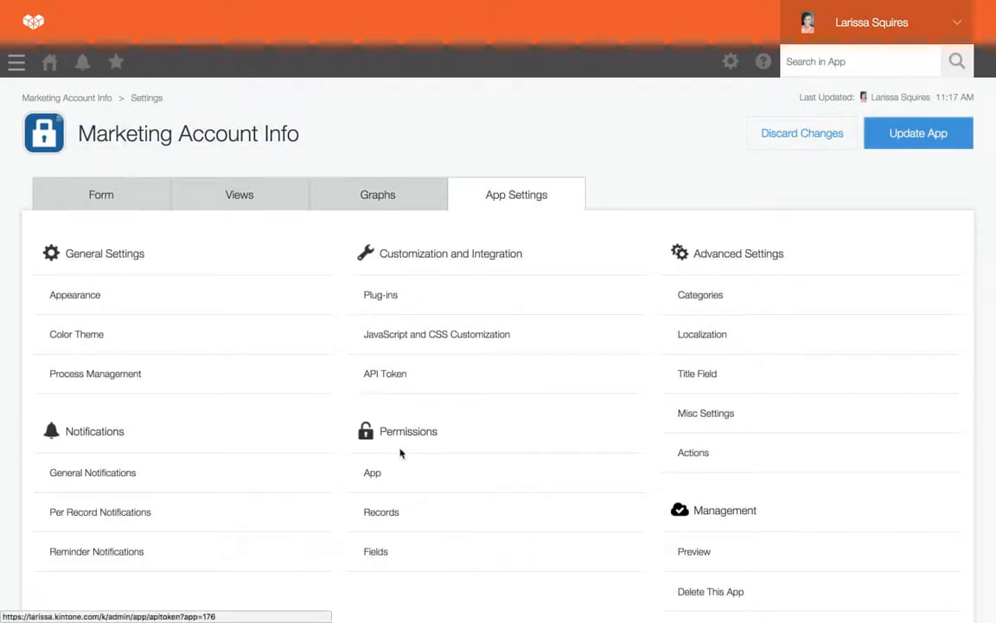
pyautogui.click(380, 511)
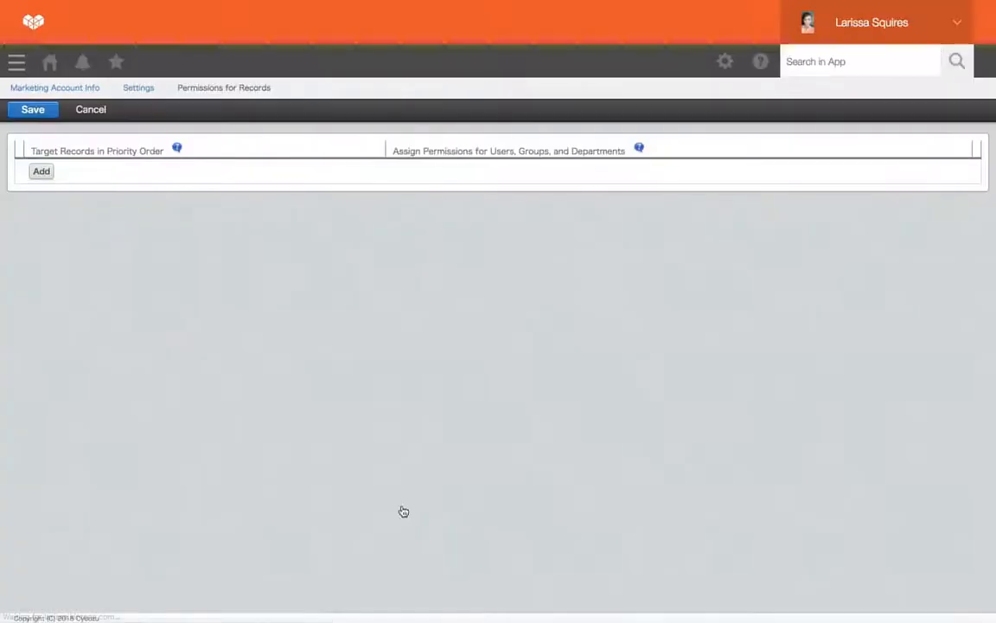
pyautogui.moveTo(352, 345)
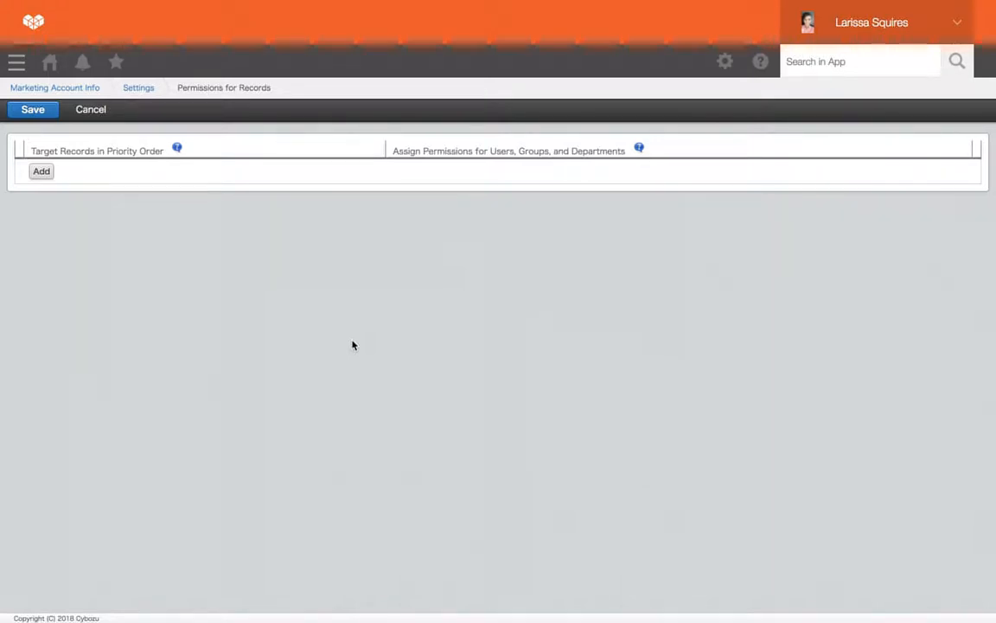
pyautogui.moveTo(199, 211)
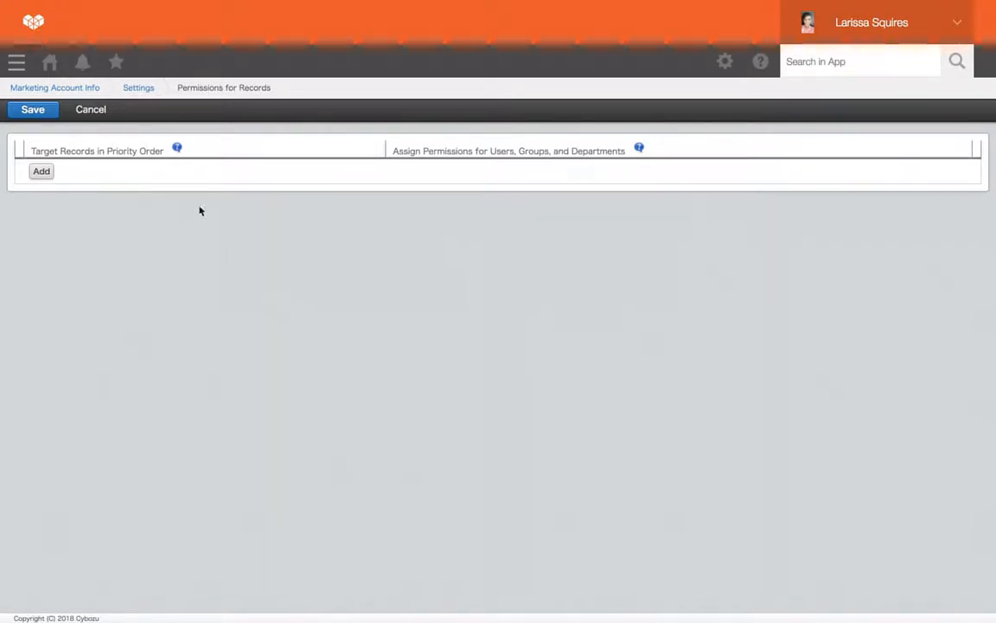
# Create a record rule on 'Is this applicable to other teams?' giving Sales no rights
pyautogui.click(41, 170)
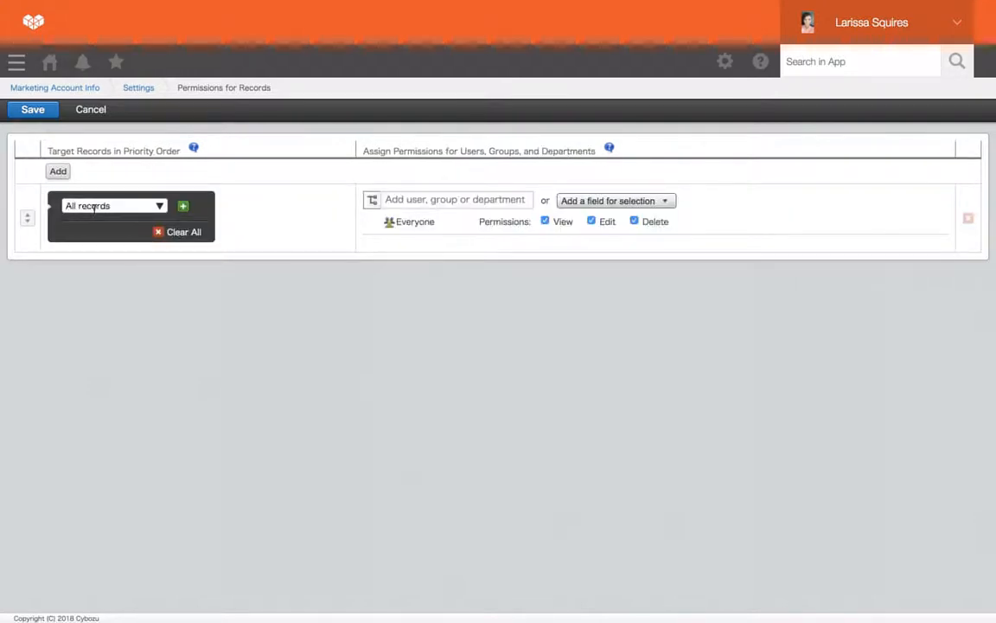
pyautogui.click(113, 205)
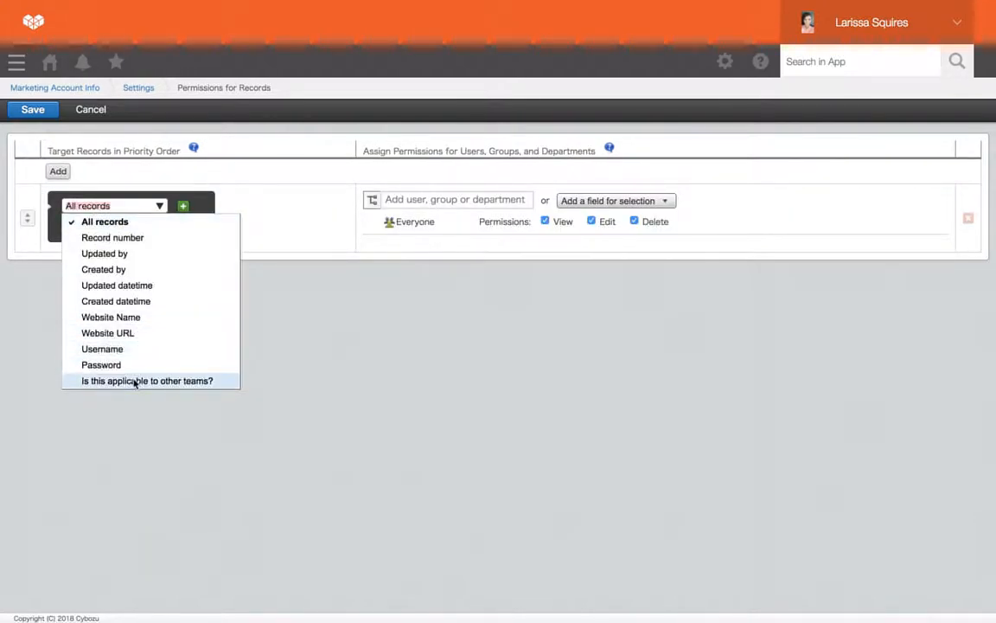
pyautogui.click(147, 380)
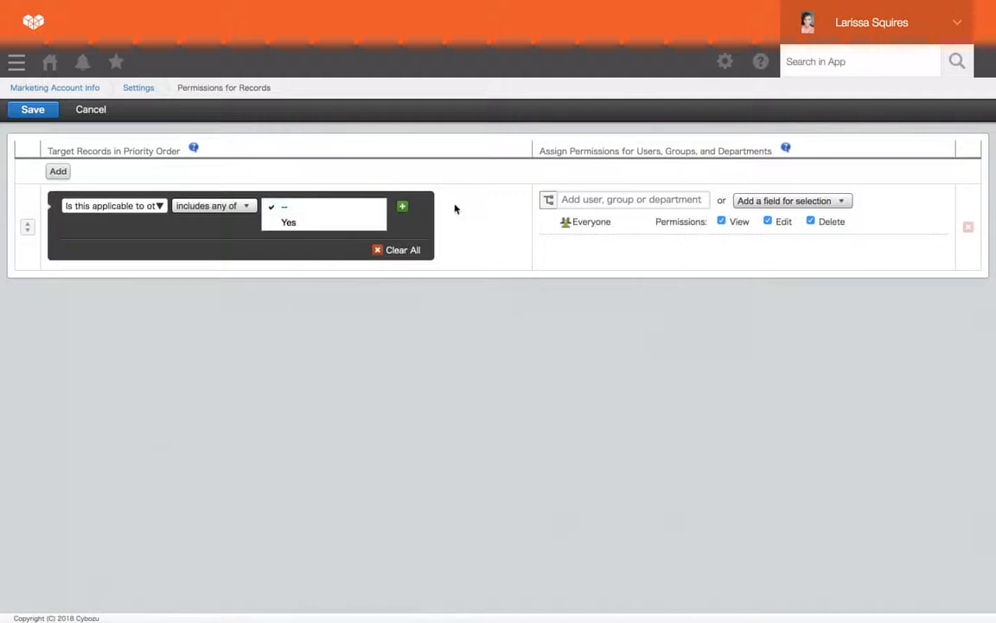
pyautogui.click(631, 200)
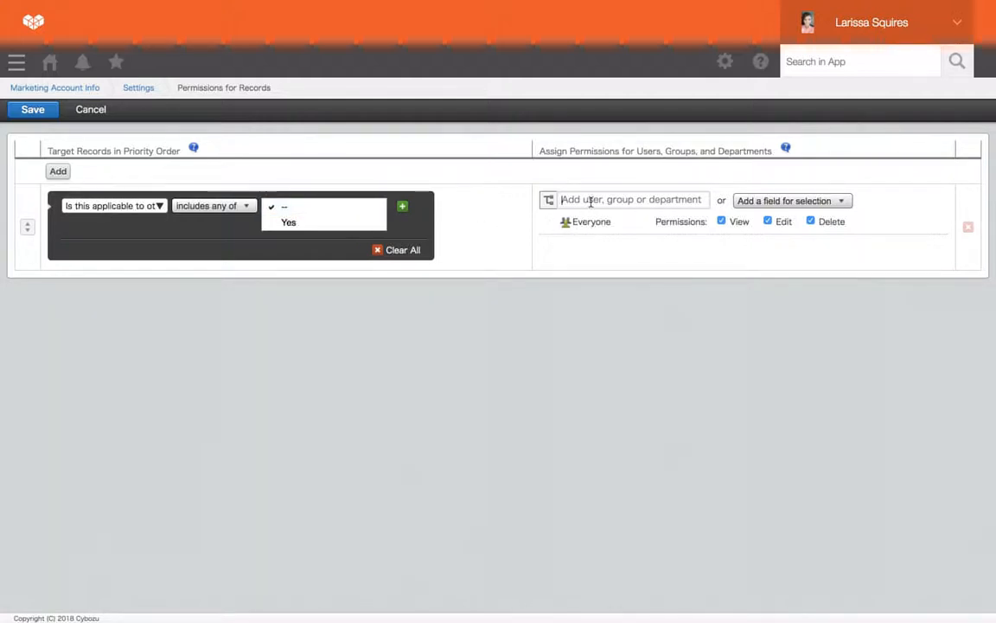
pyautogui.write('sa')
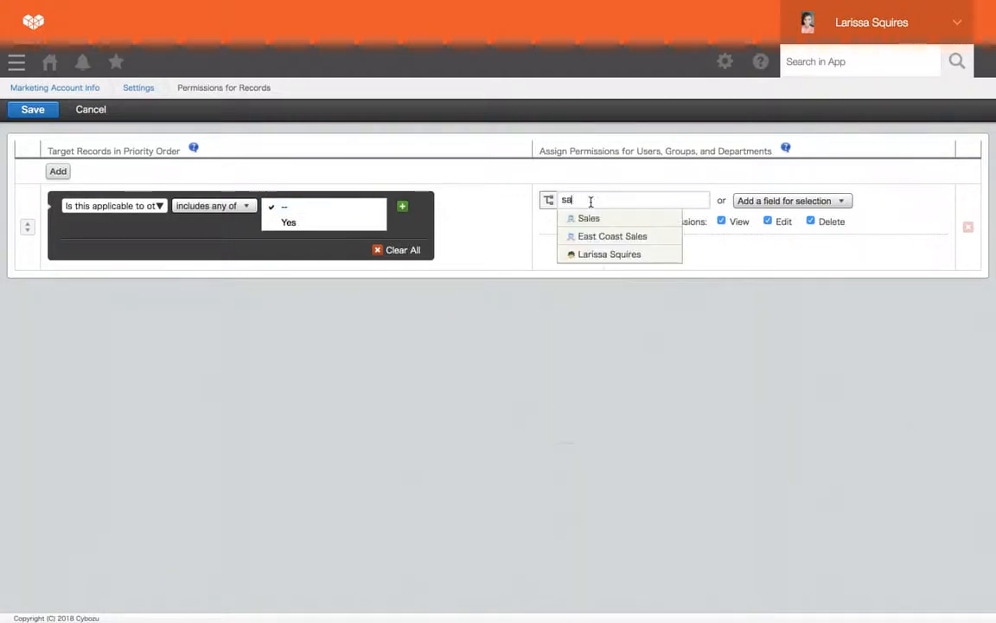
pyautogui.click(589, 218)
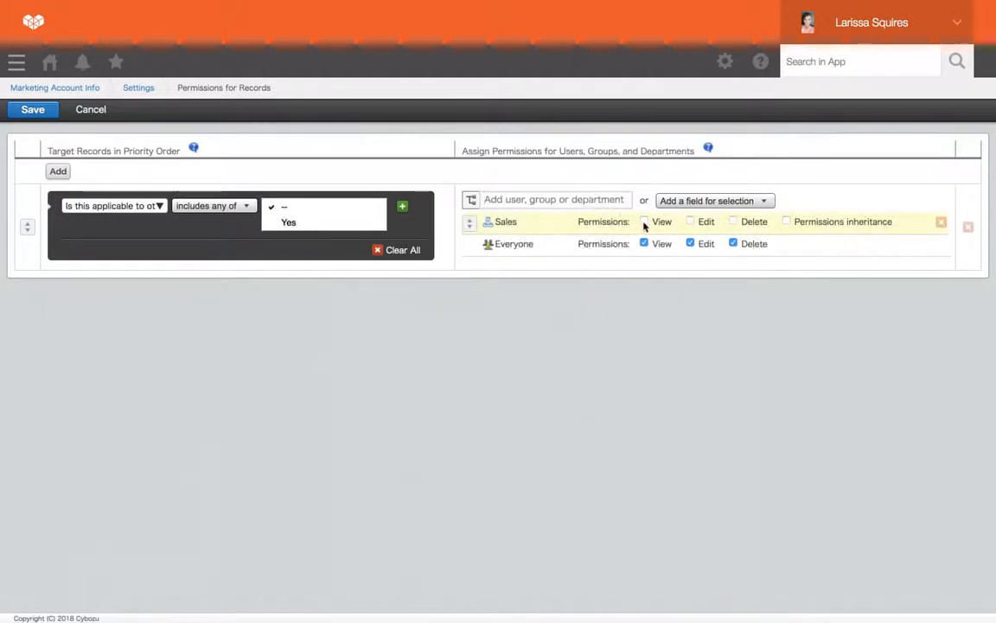
pyautogui.click(645, 221)
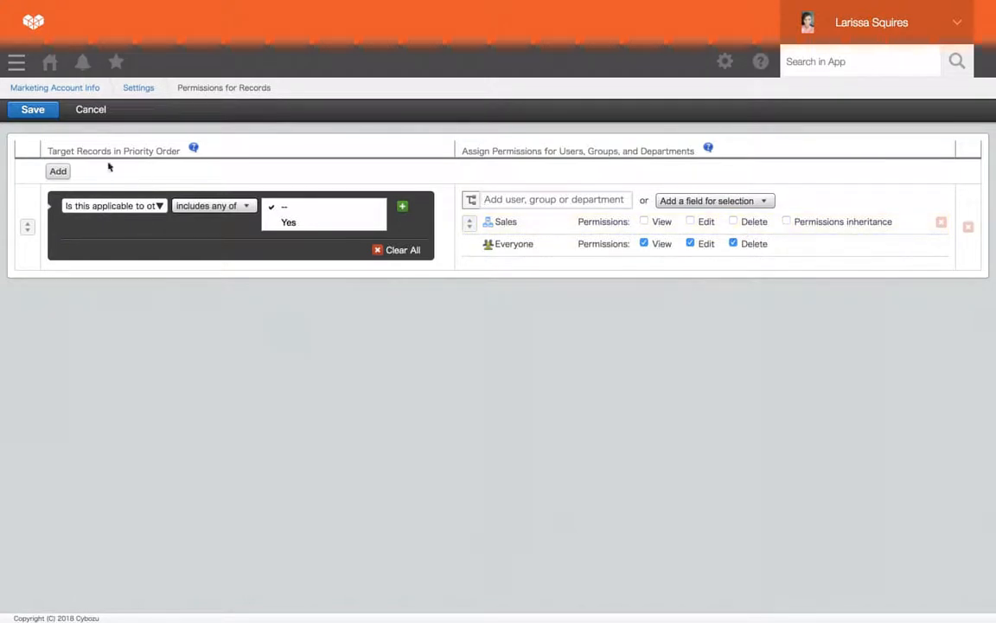
pyautogui.moveTo(514, 359)
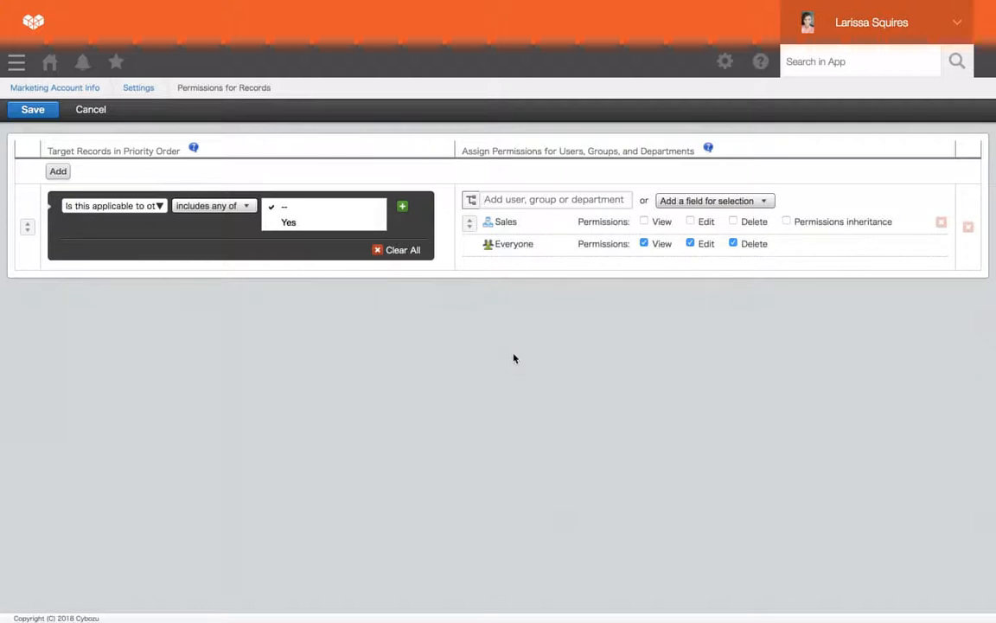
pyautogui.moveTo(296, 309)
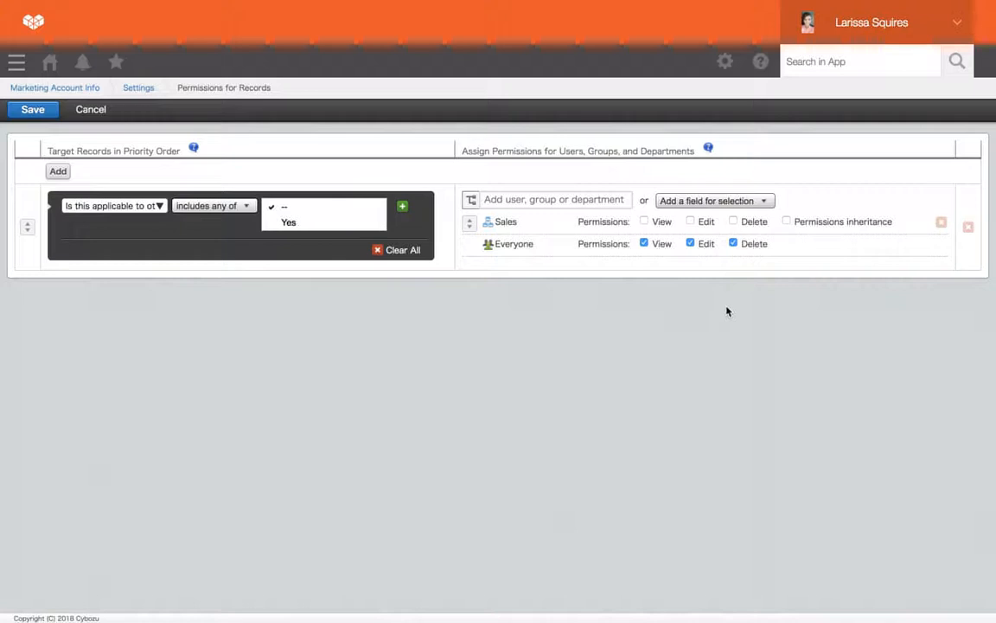
# Save the record permission rule that denies Sales view, edit and delete access
pyautogui.click(553, 199)
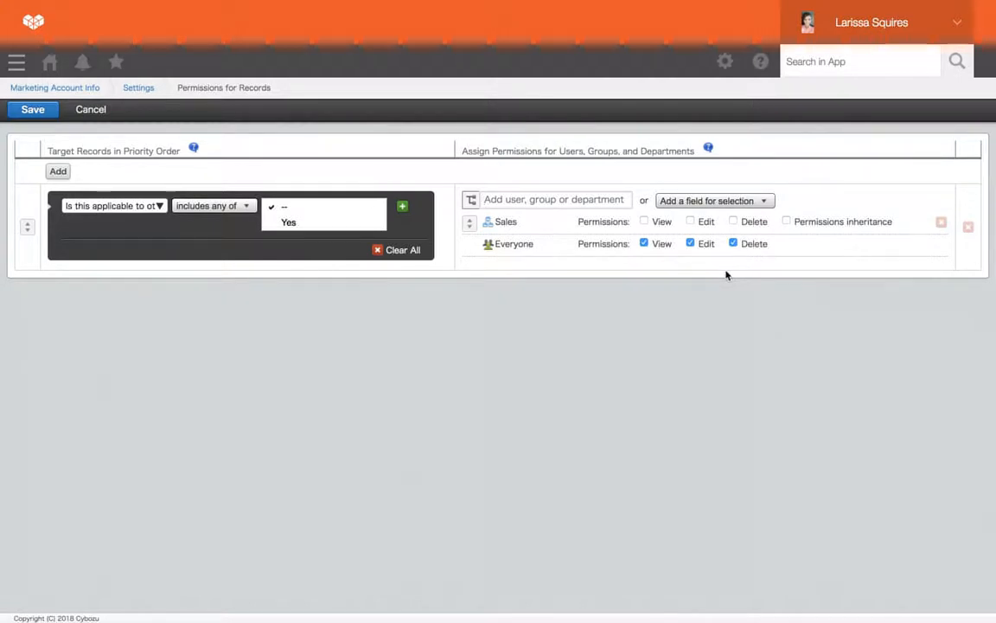
pyautogui.click(554, 200)
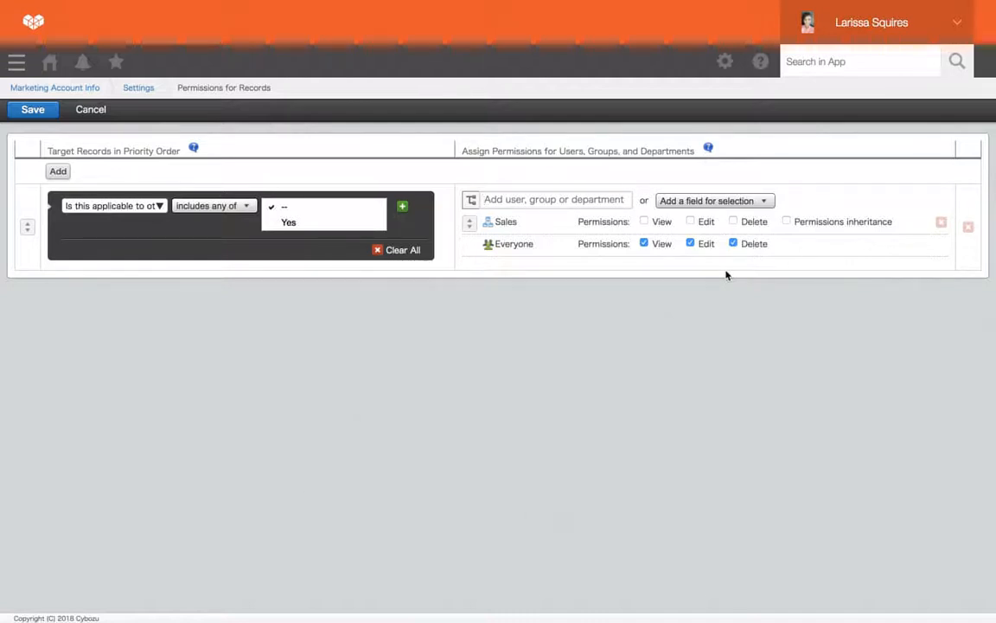
pyautogui.click(554, 199)
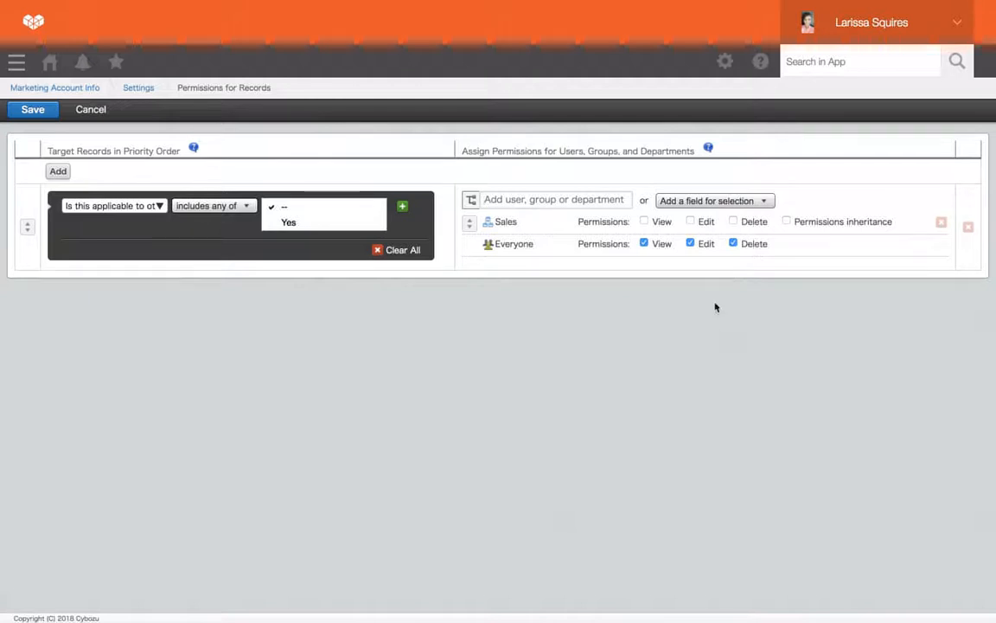
pyautogui.click(32, 109)
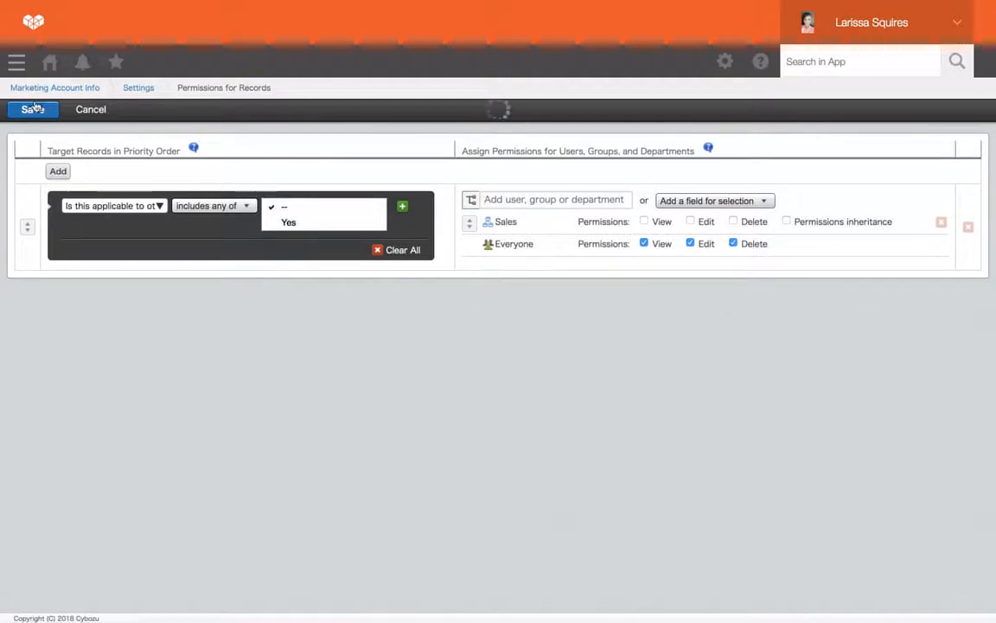
# Finish saving record permissions and open the Fields permissions page
pyautogui.click(32, 109)
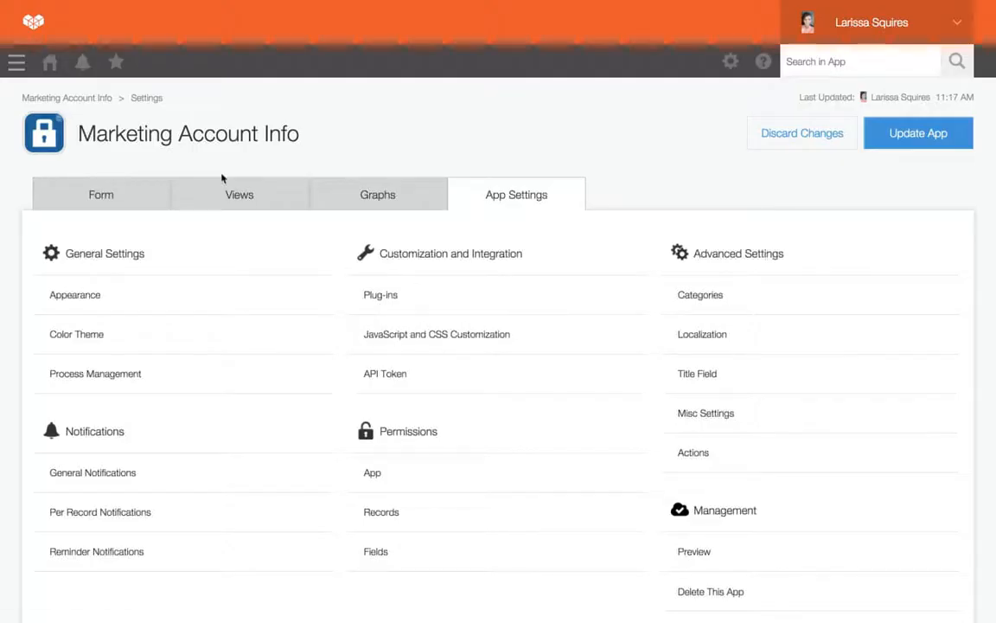
pyautogui.click(375, 551)
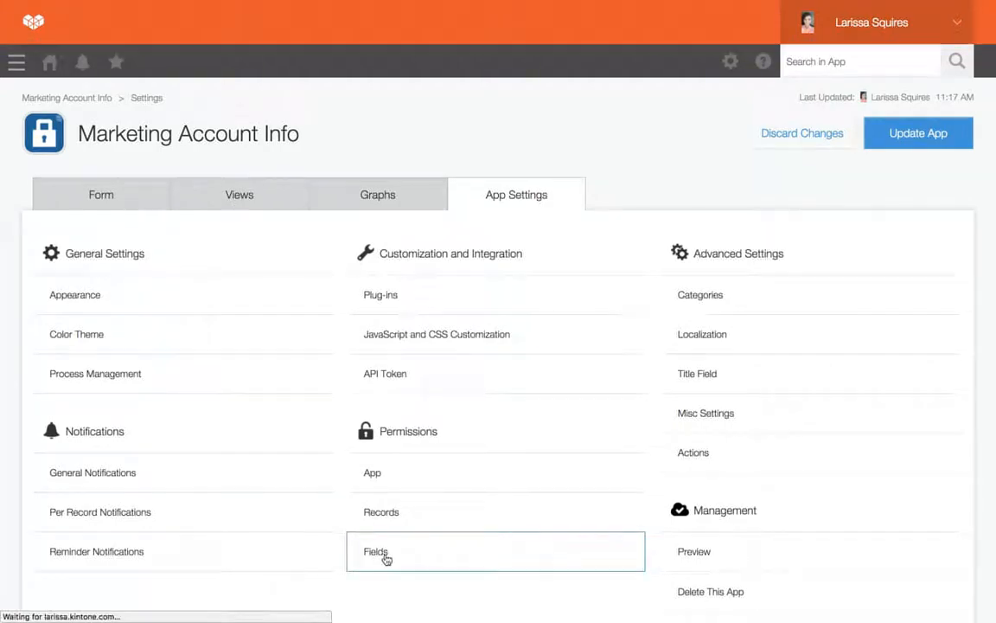
pyautogui.click(375, 551)
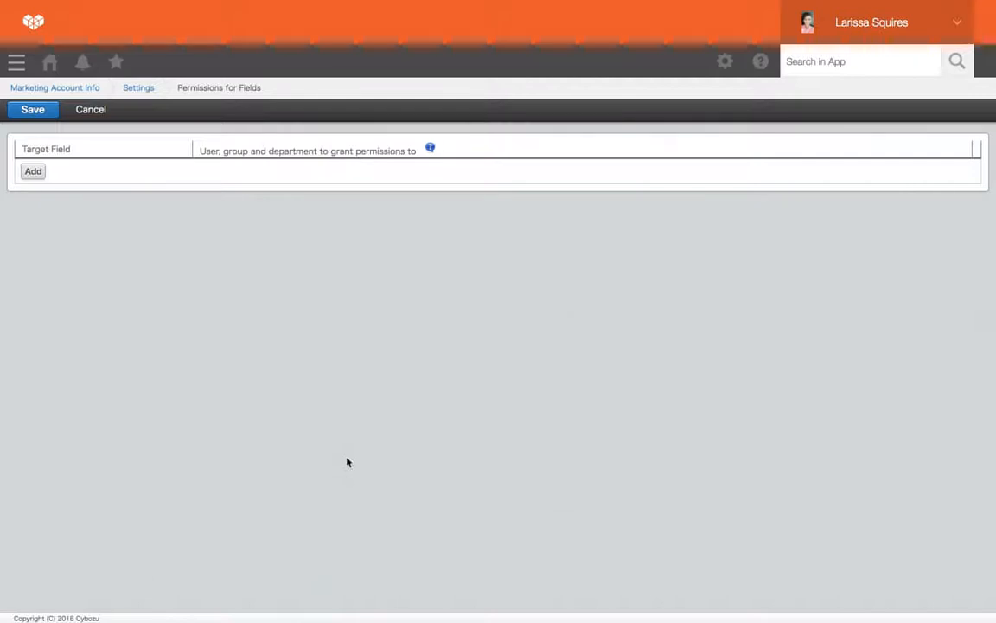
# Add a Username field rule that denies Sales access
pyautogui.click(32, 171)
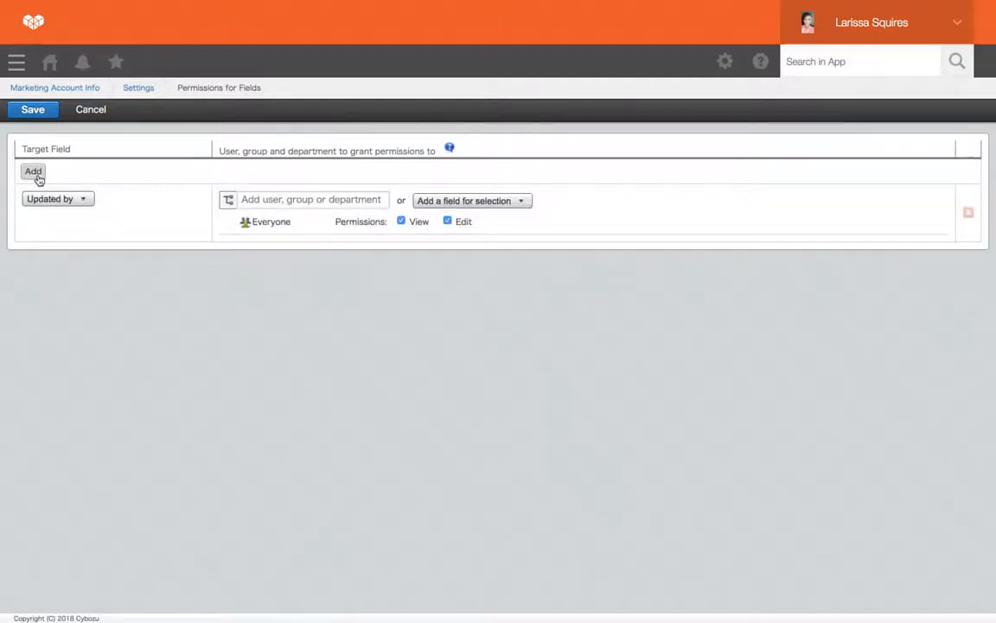
pyautogui.click(57, 198)
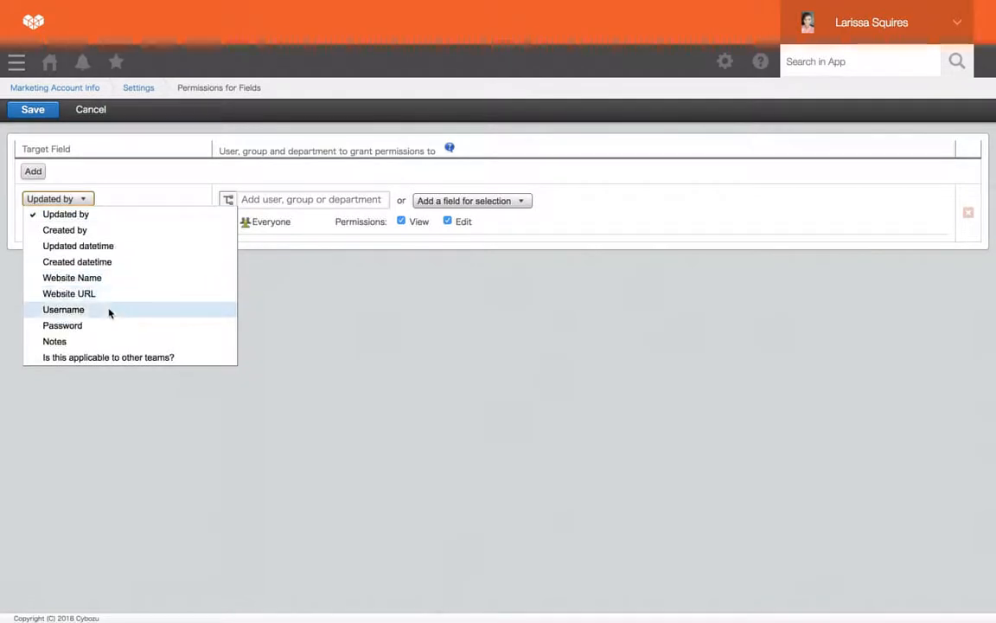
pyautogui.click(63, 310)
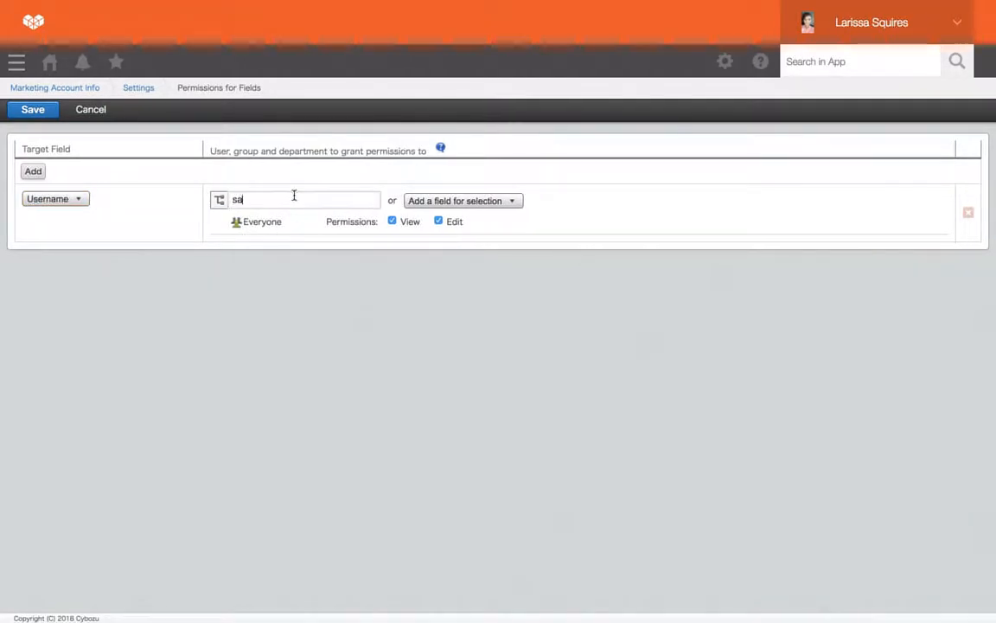
pyautogui.click(248, 200)
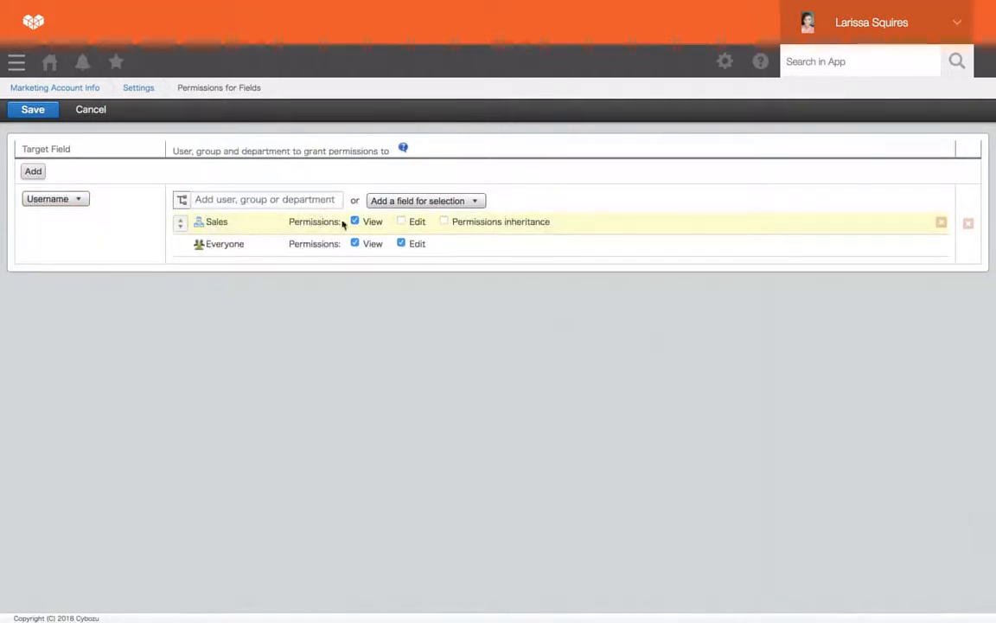
# Add a Password field rule removing Sales' view access, and save the field rules
pyautogui.click(33, 172)
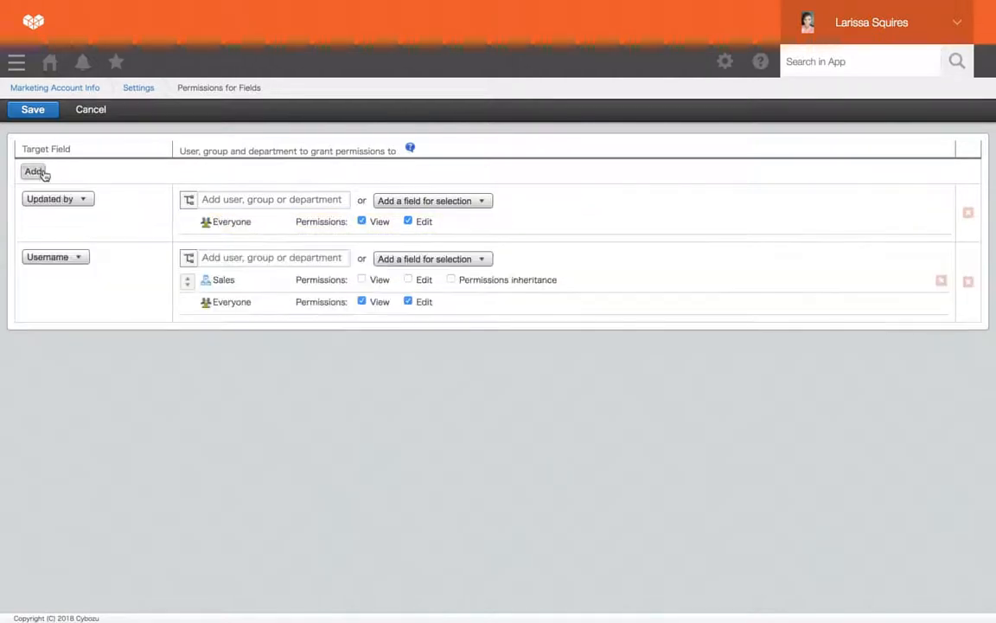
pyautogui.click(57, 198)
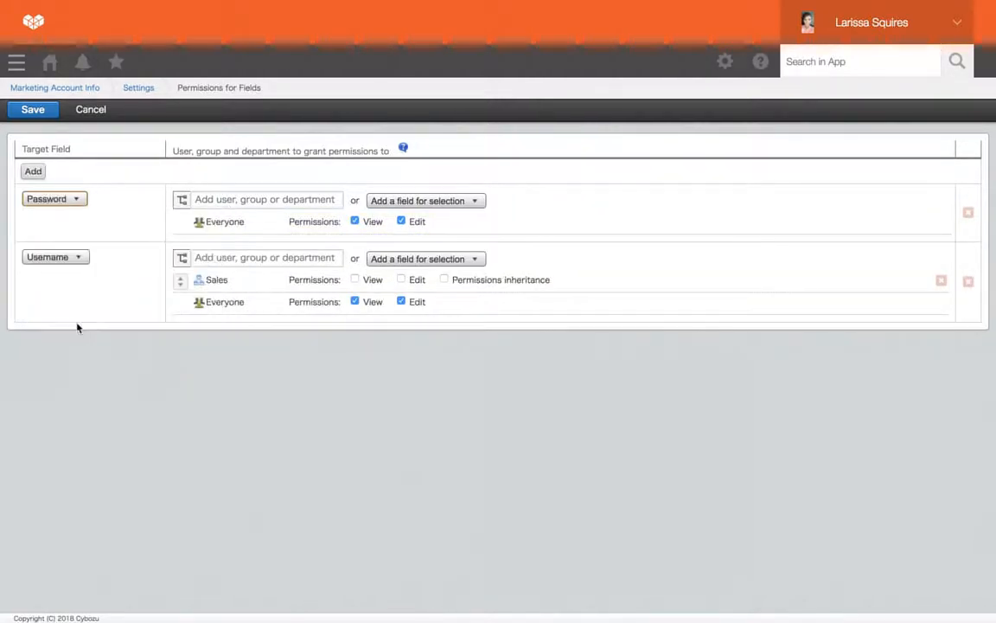
pyautogui.write('sal')
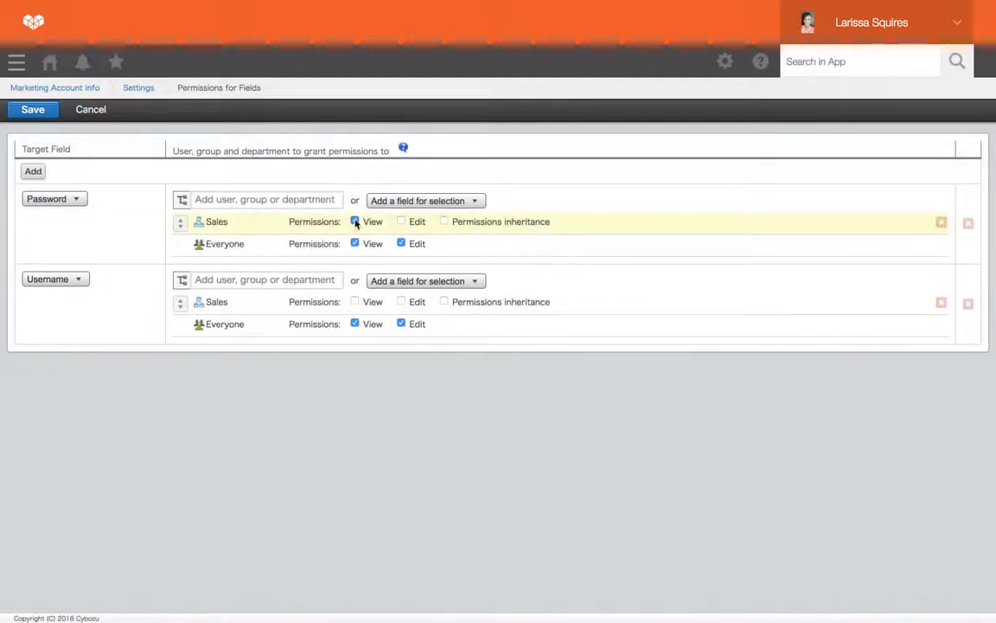
pyautogui.click(354, 222)
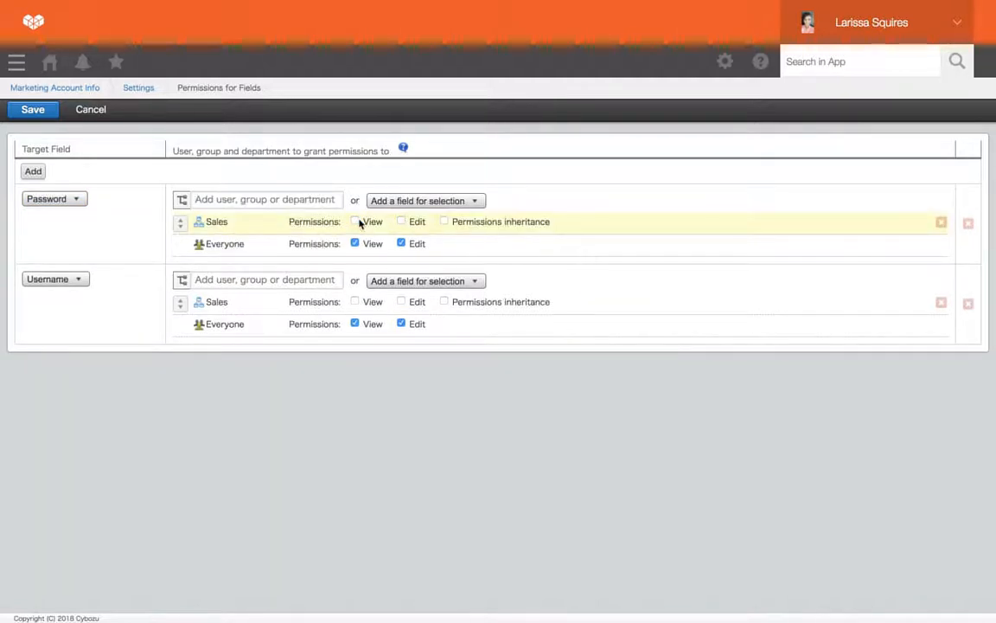
pyautogui.moveTo(496, 288)
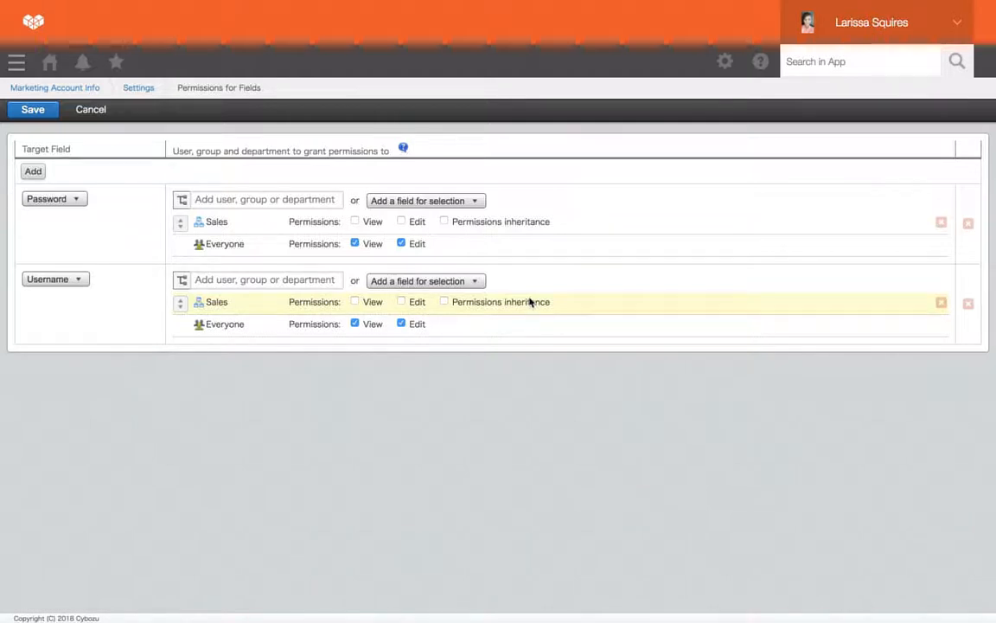
pyautogui.moveTo(532, 280)
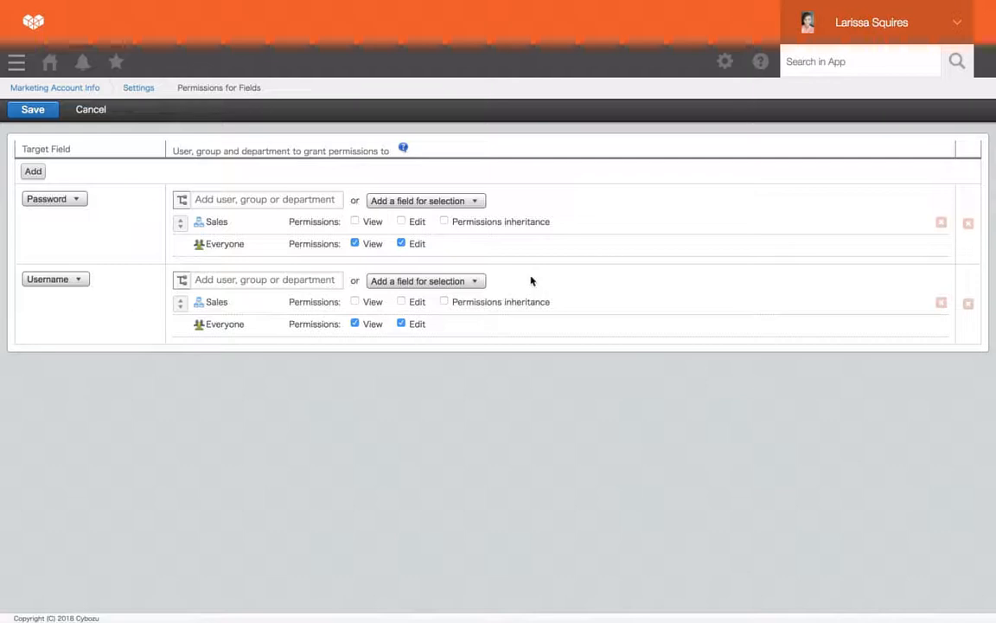
pyautogui.click(32, 109)
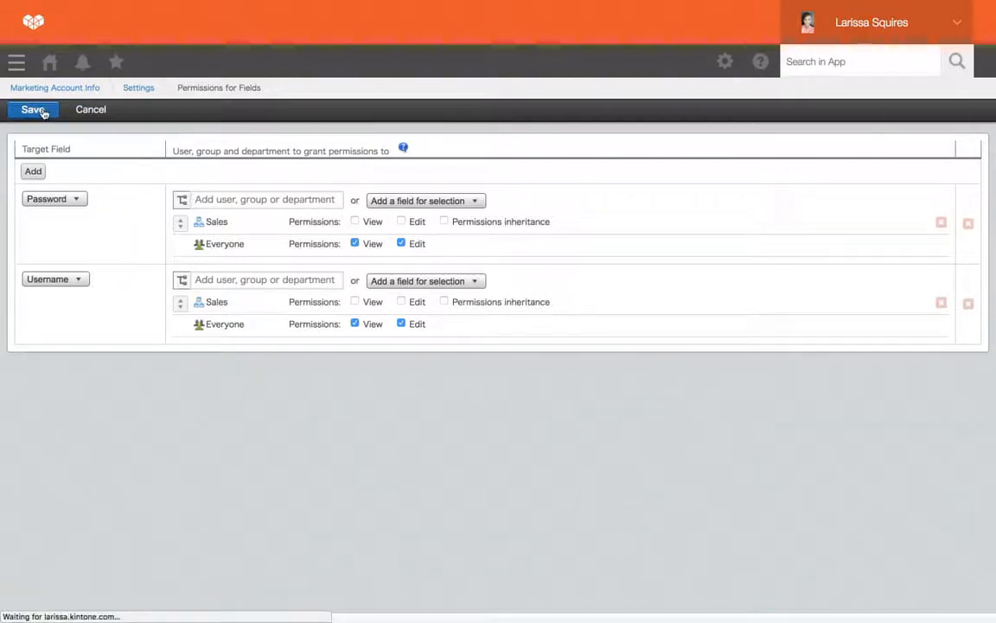
# Update the Marketing Account Info app and confirm applying the changes
pyautogui.click(32, 109)
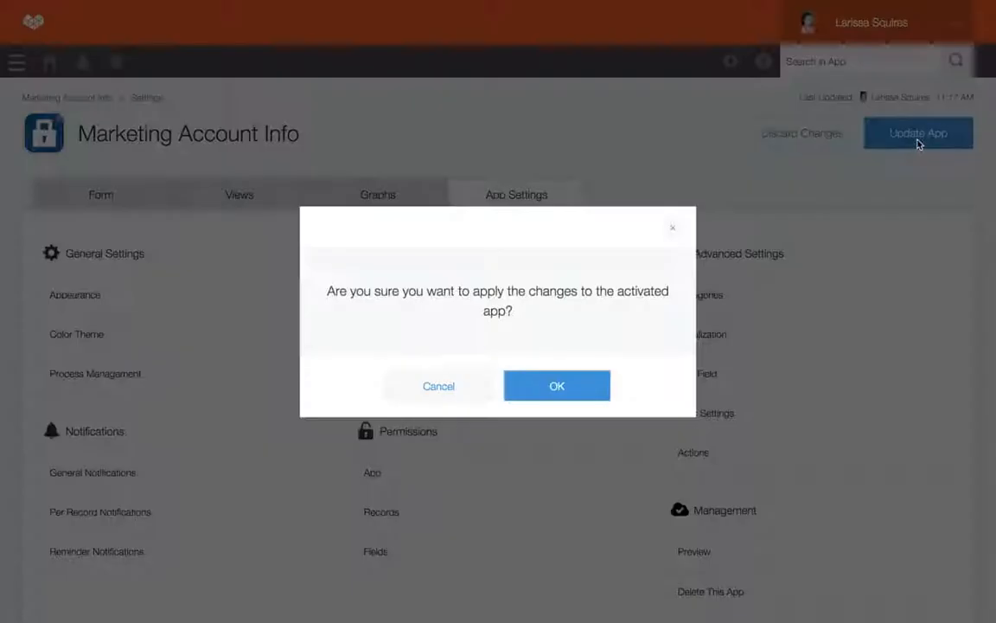
pyautogui.click(557, 386)
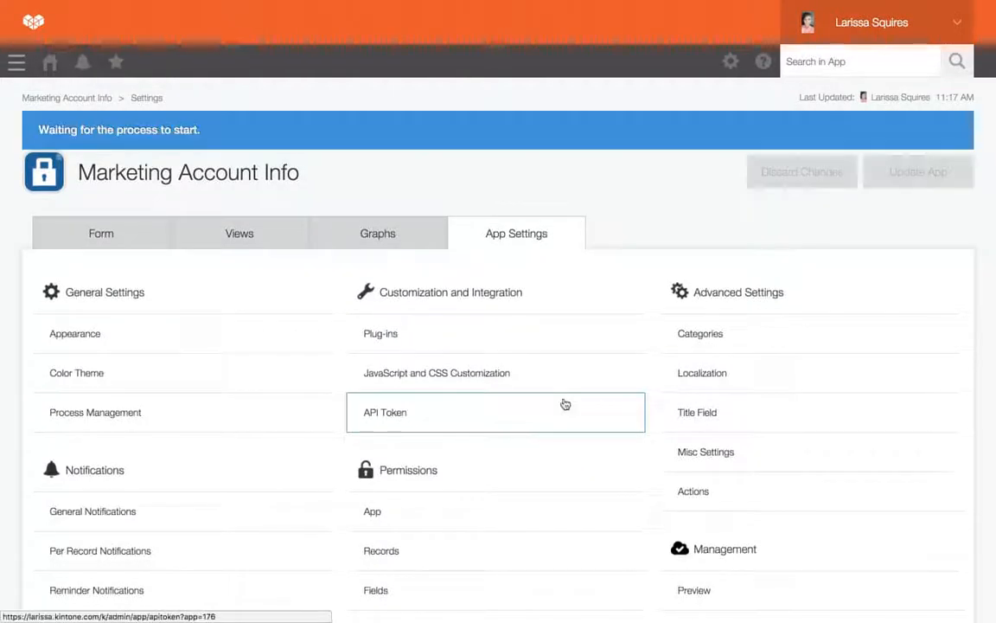